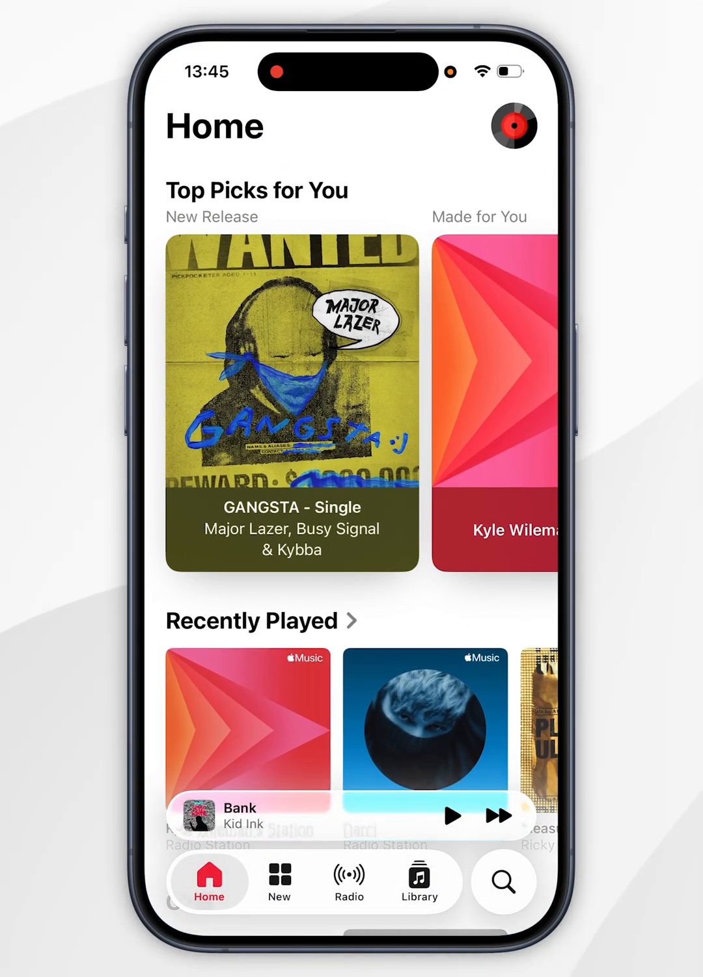
Go to Library and show the Playlists list
{"action": "left_click", "coordinate": [419, 885]}
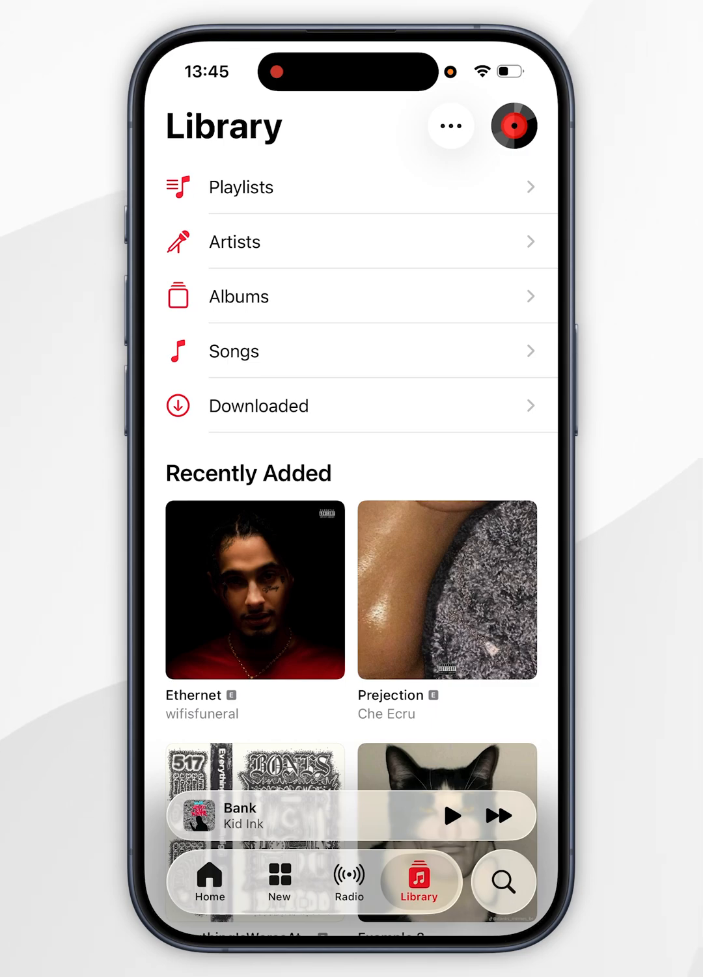
{"action": "left_click", "coordinate": [241, 187]}
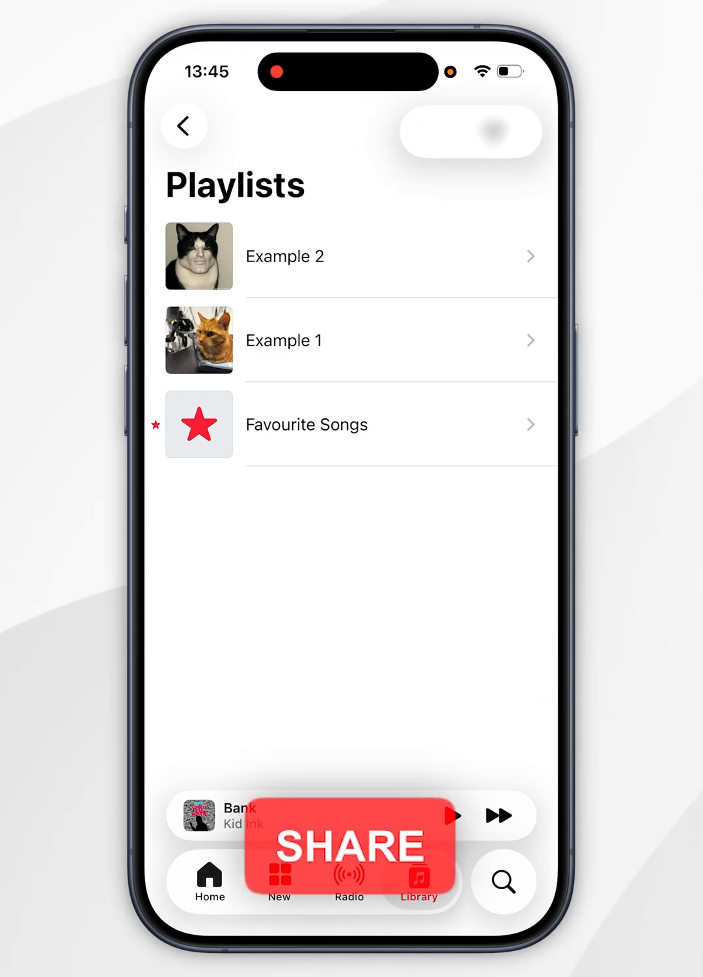
Create a new playlist folder named 'Example Folder'
{"action": "left_click", "coordinate": [468, 133]}
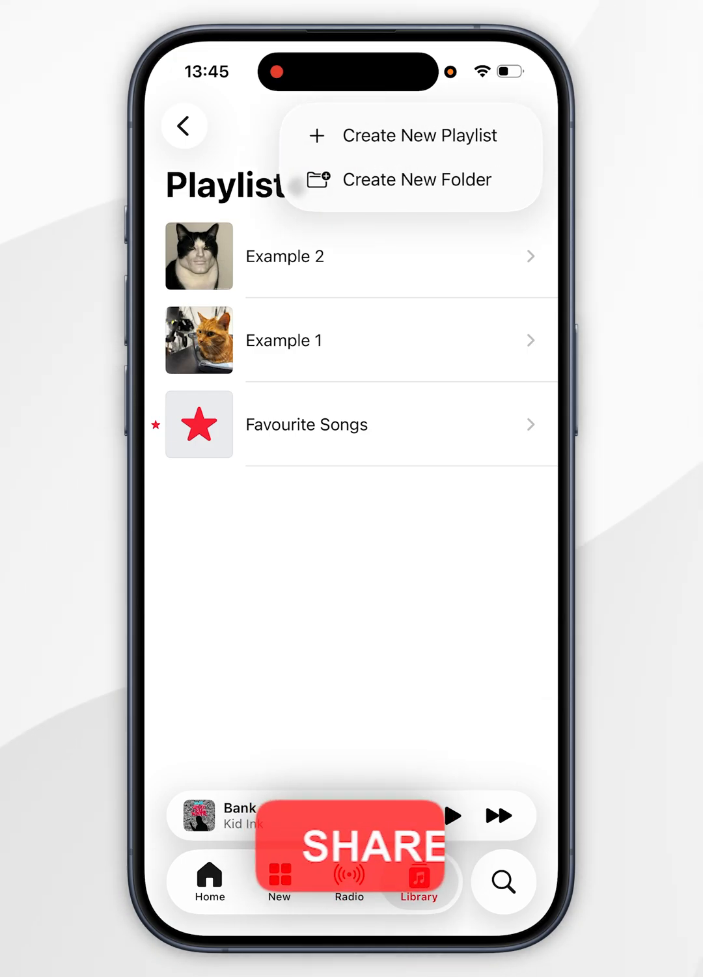
{"action": "left_click", "coordinate": [416, 179]}
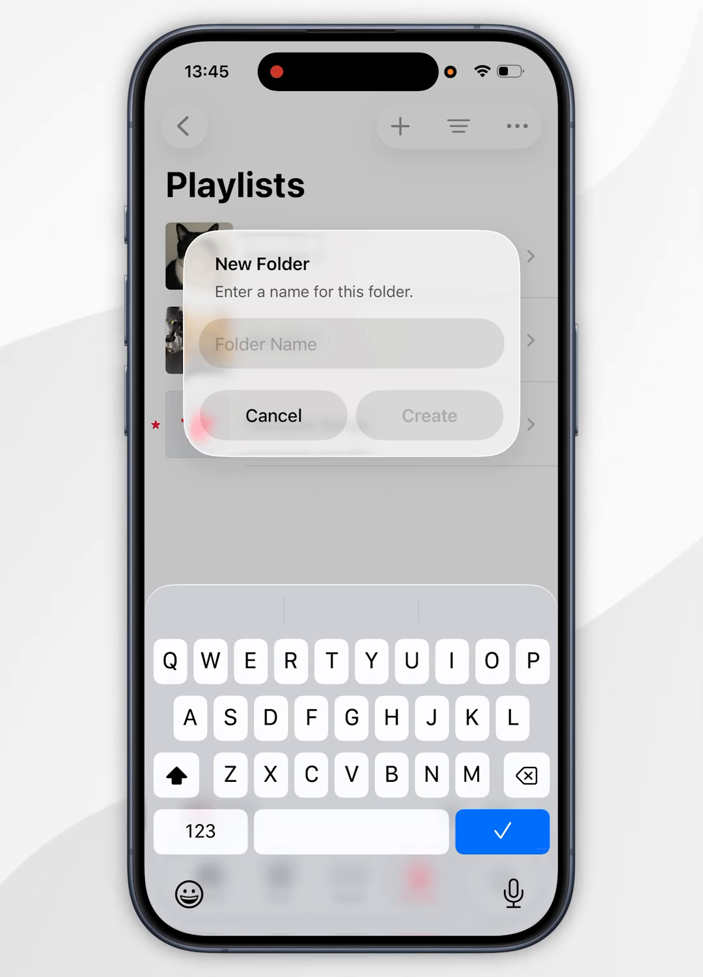
{"action": "type", "text": "Exam"}
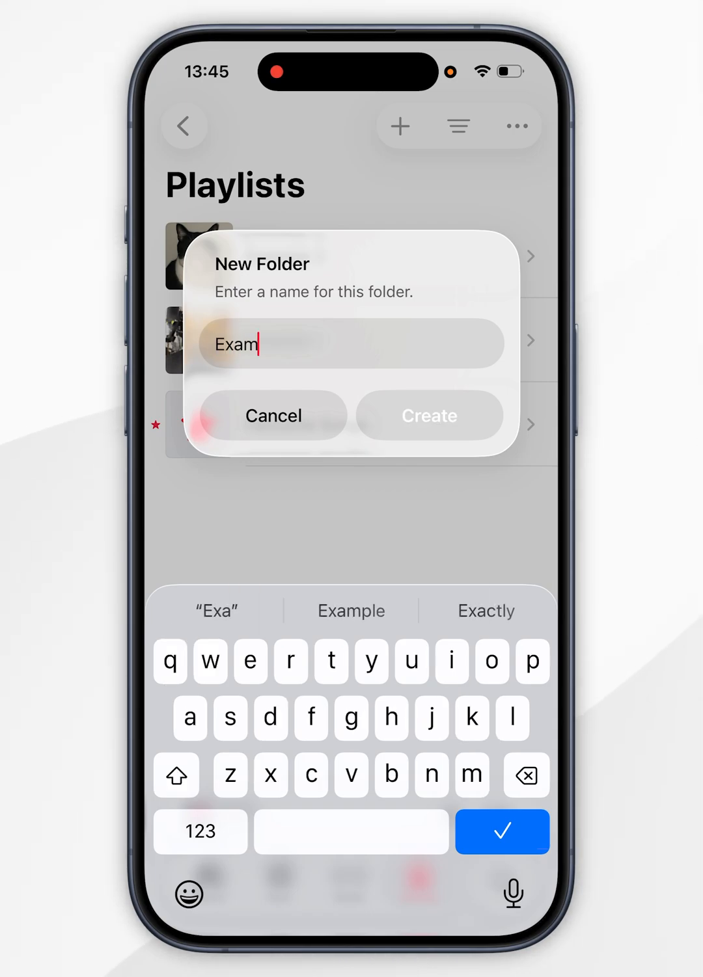
{"action": "type", "text": "Example Folder"}
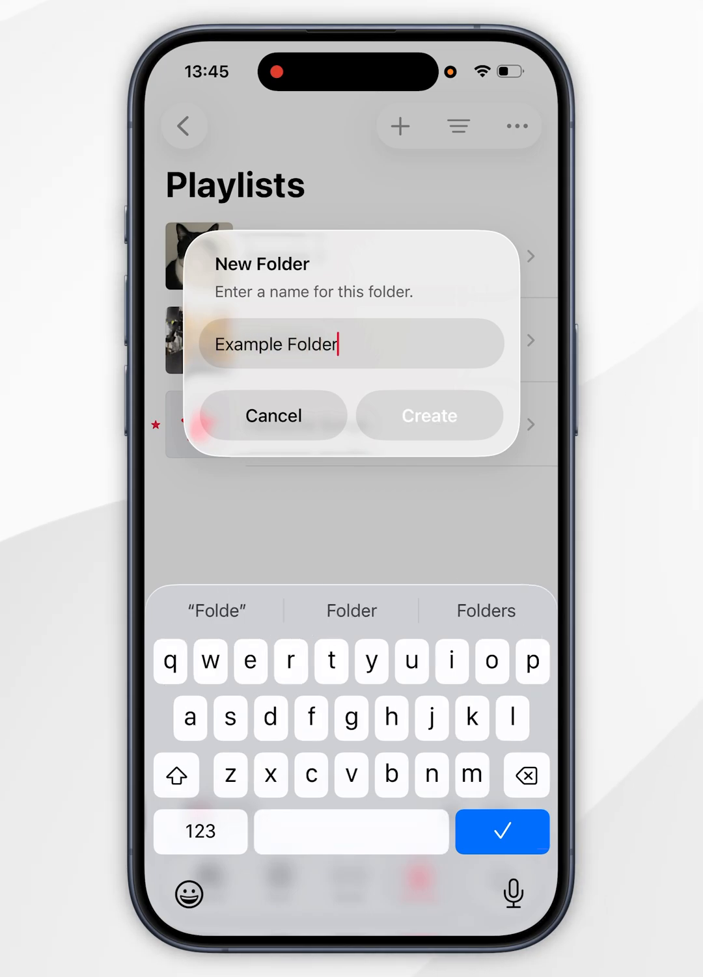
{"action": "left_click", "coordinate": [428, 415]}
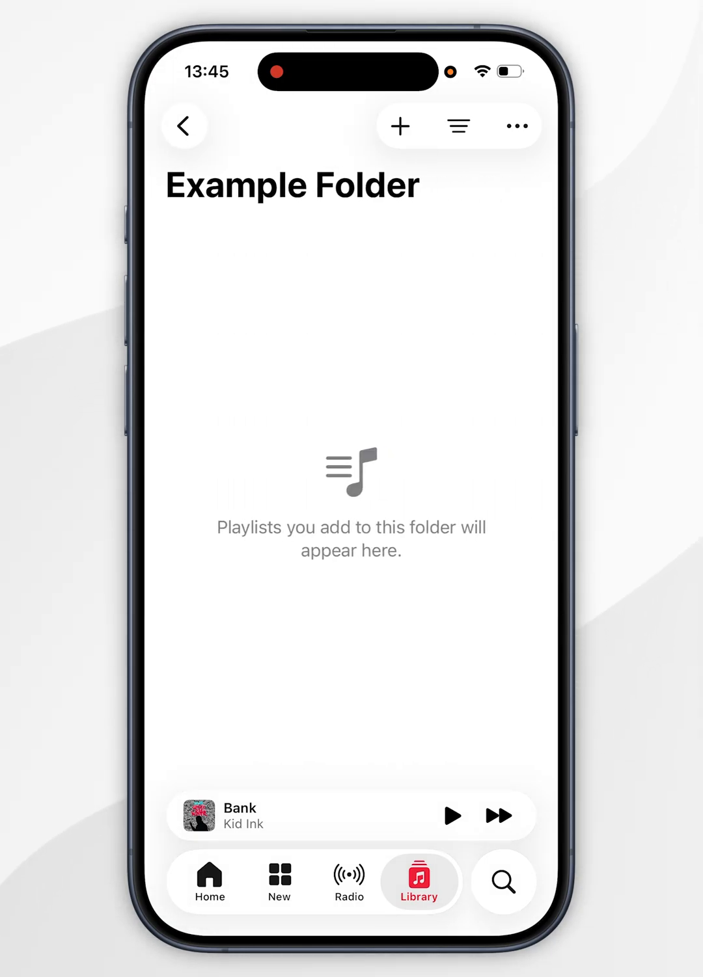
Move the Example 2 playlist into Example Folder
{"action": "left_click", "coordinate": [183, 125]}
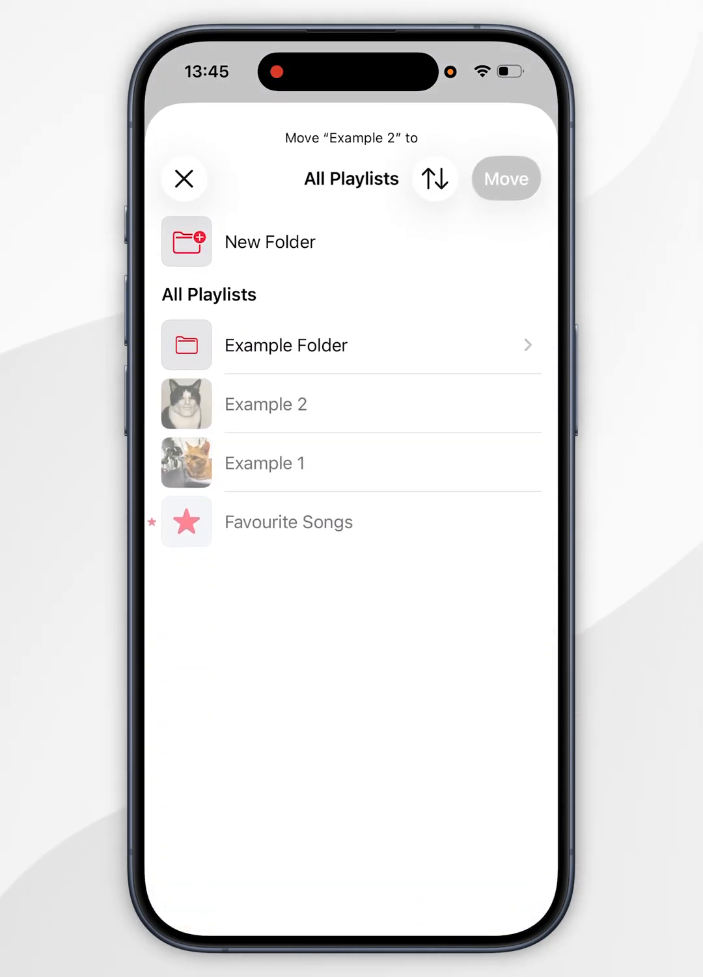
{"action": "left_click", "coordinate": [286, 345]}
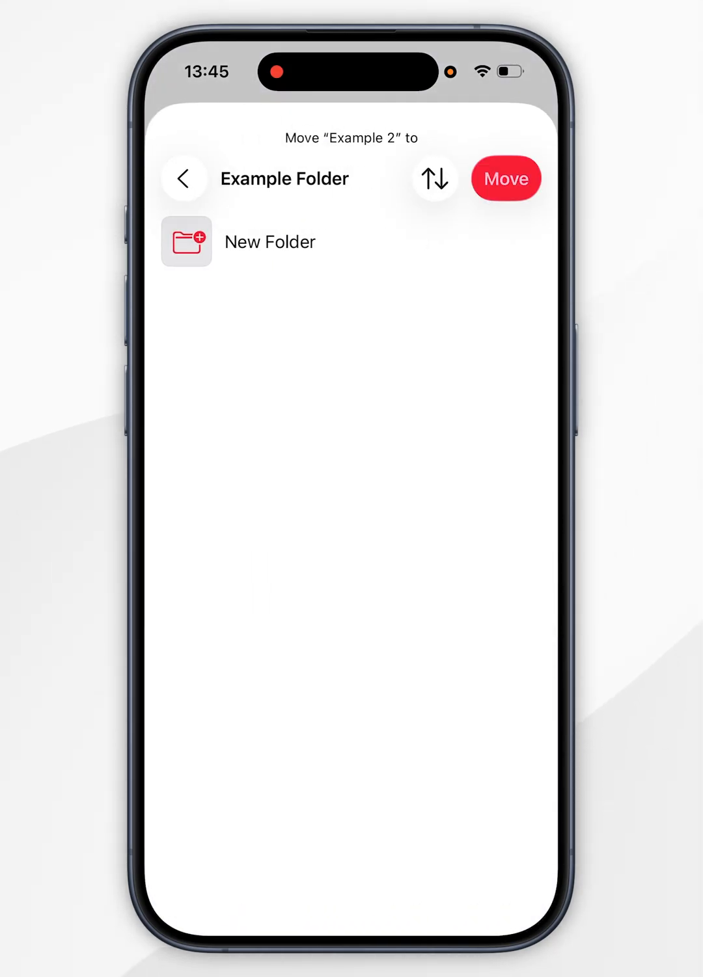
{"action": "left_click", "coordinate": [505, 177]}
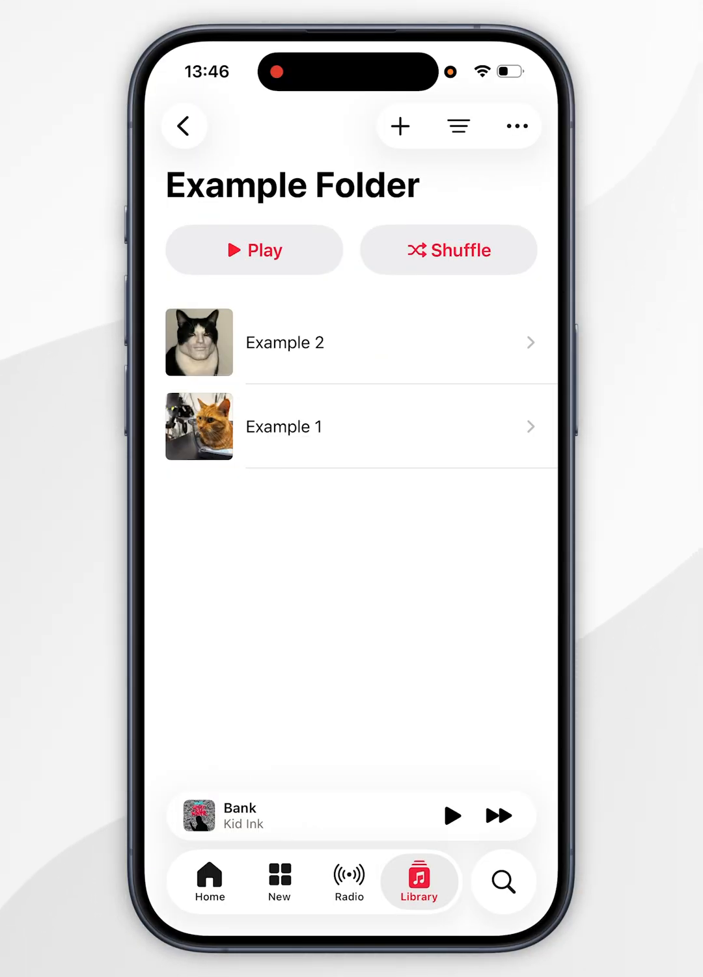
Bring up the actions for the Example 2 playlist inside Example Folder
{"action": "left_click", "coordinate": [515, 125]}
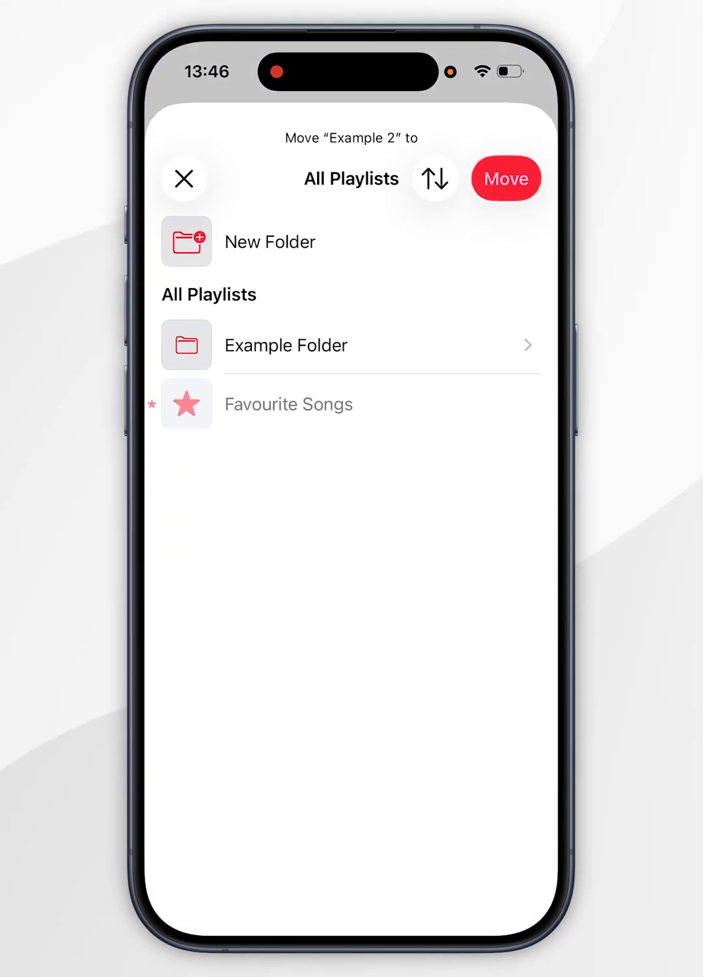
Move Example 2 out to All Playlists and return to the Playlists list
{"action": "left_click", "coordinate": [505, 177]}
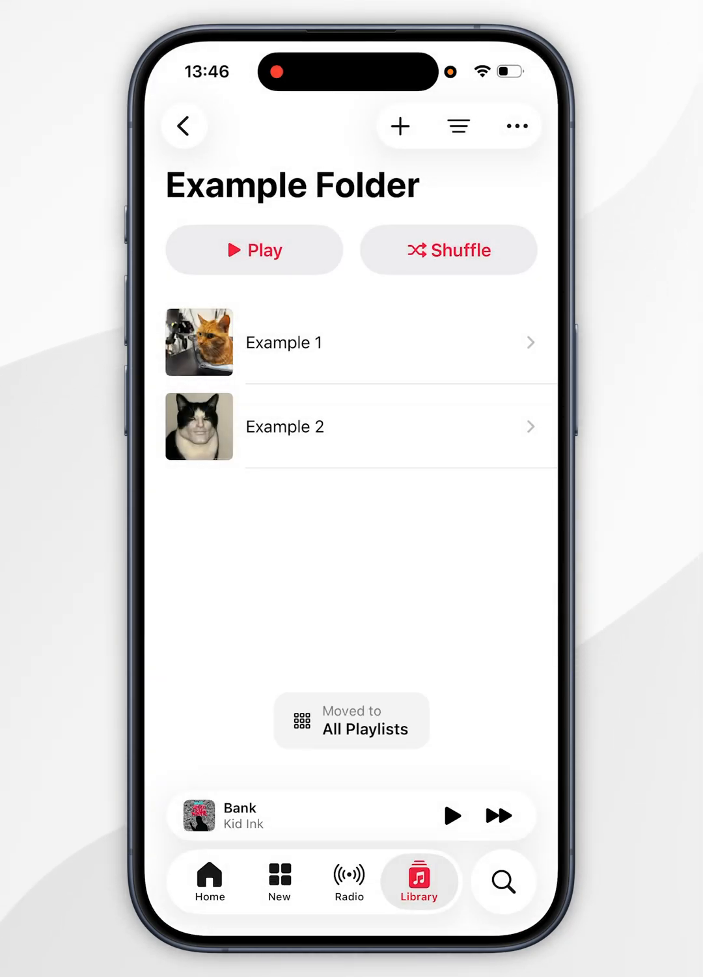
{"action": "left_click", "coordinate": [185, 125]}
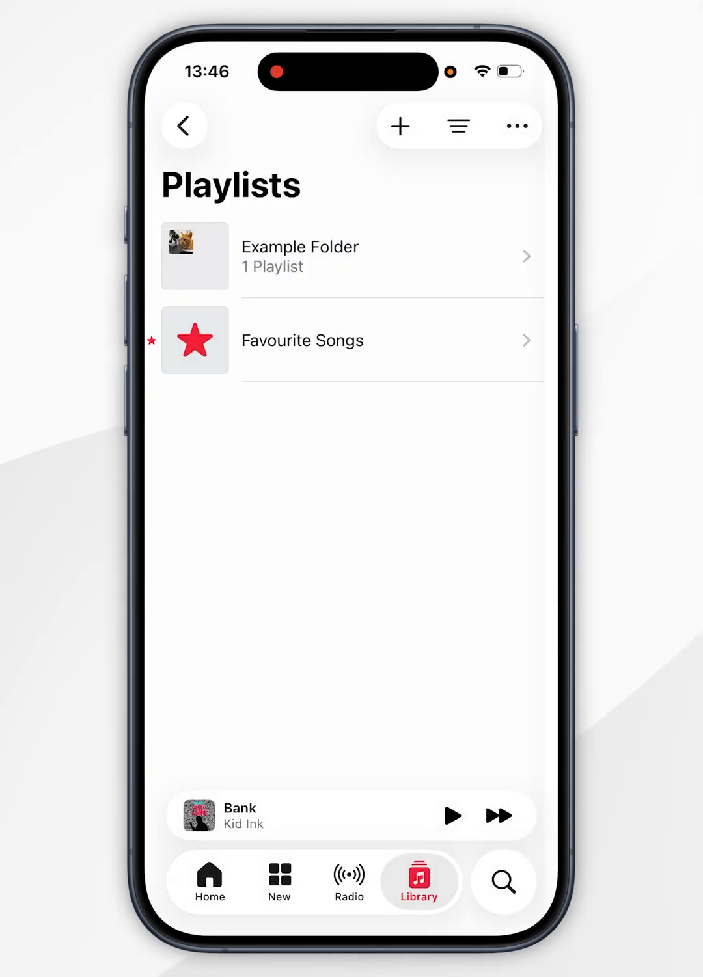